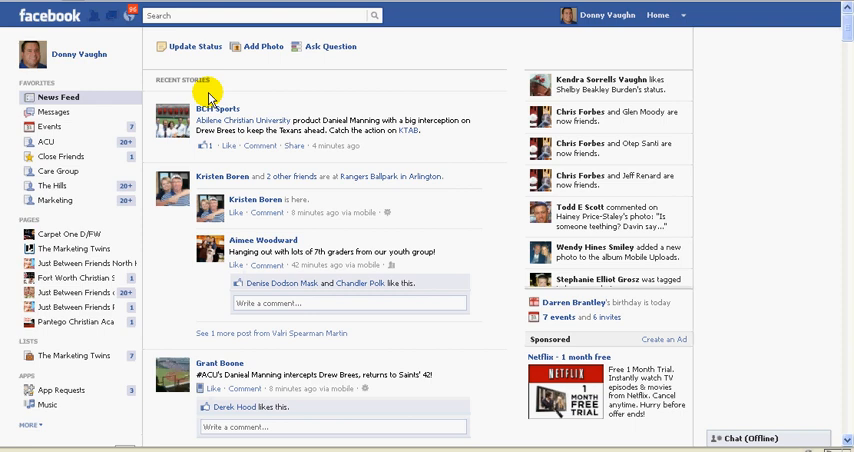
mouse_move(324, 84)
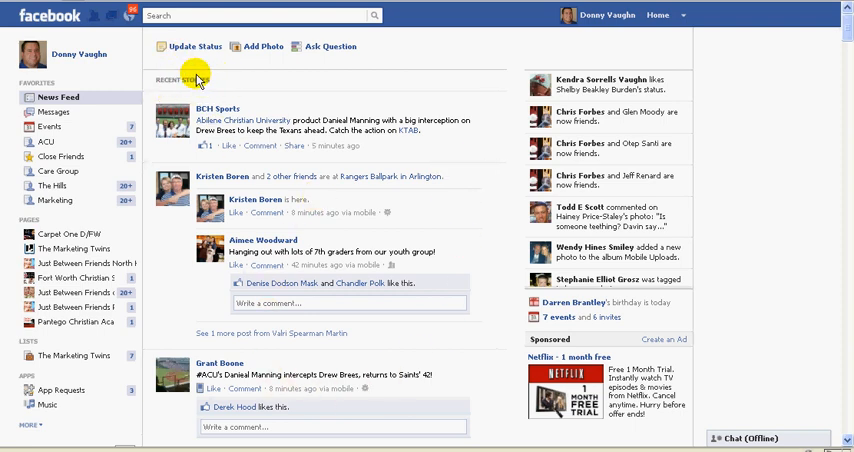
mouse_move(660, 142)
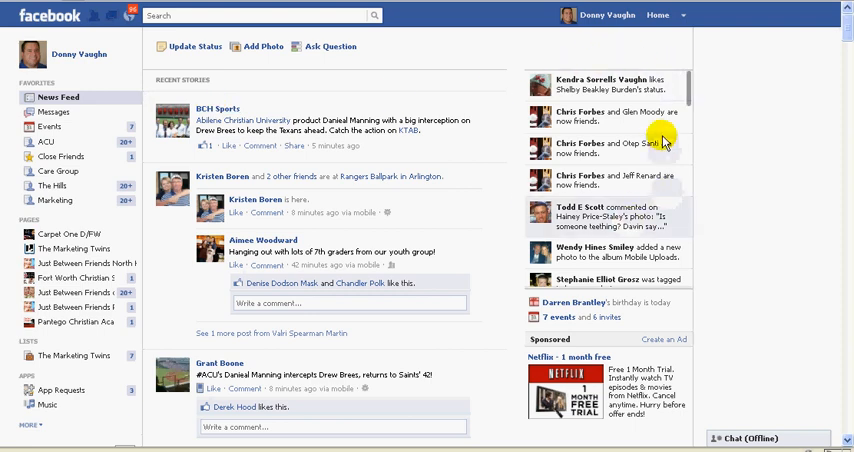
mouse_move(684, 292)
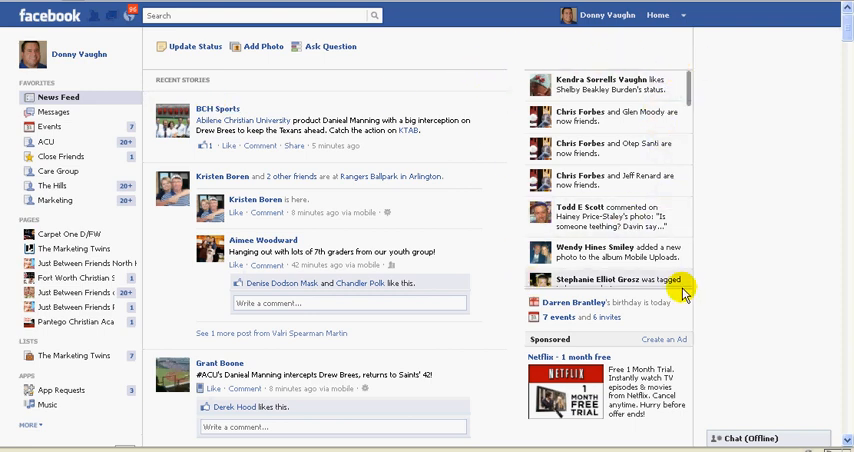
mouse_move(688, 92)
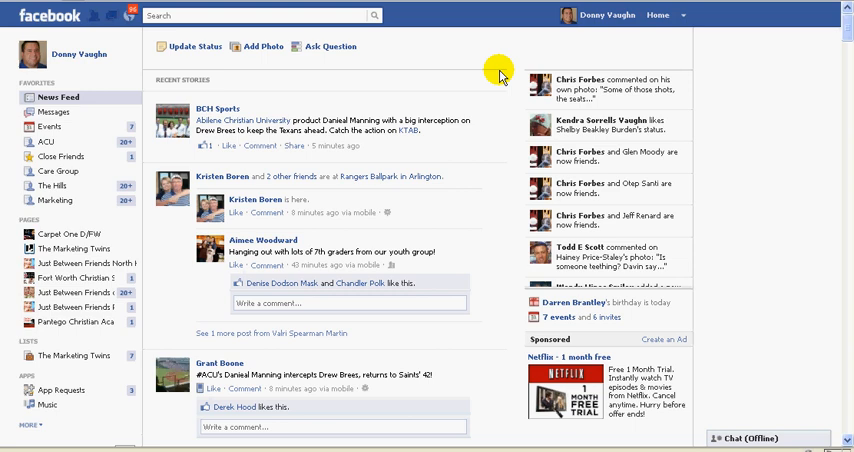
mouse_move(218, 88)
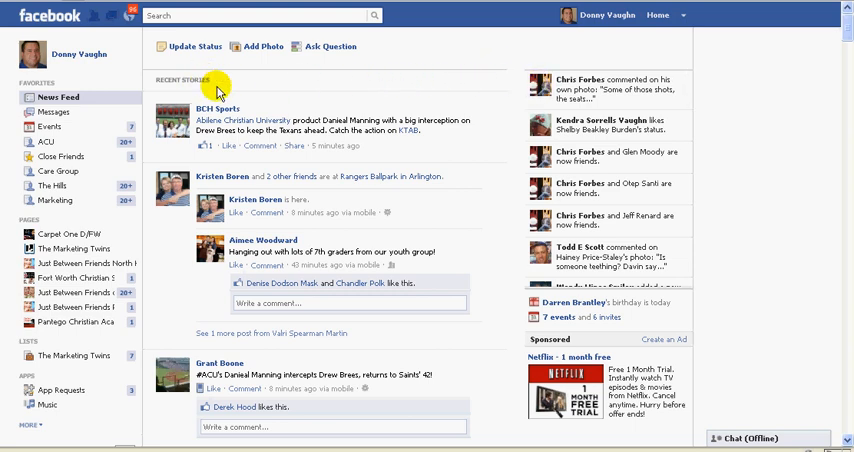
mouse_move(392, 64)
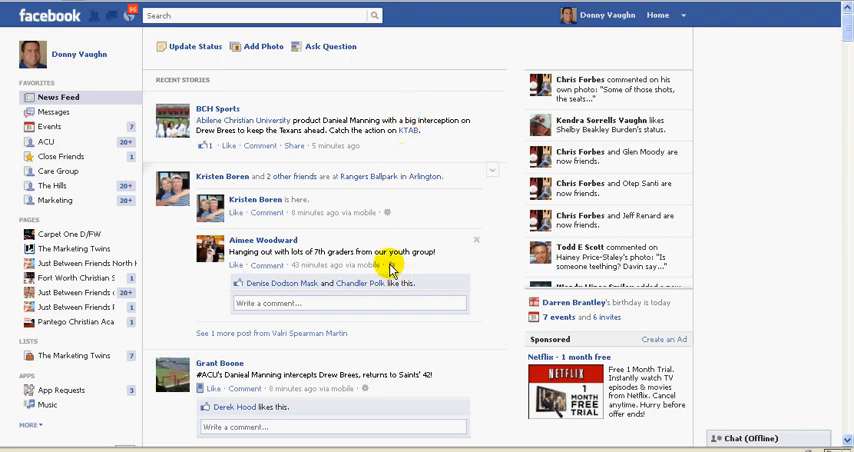
mouse_move(492, 90)
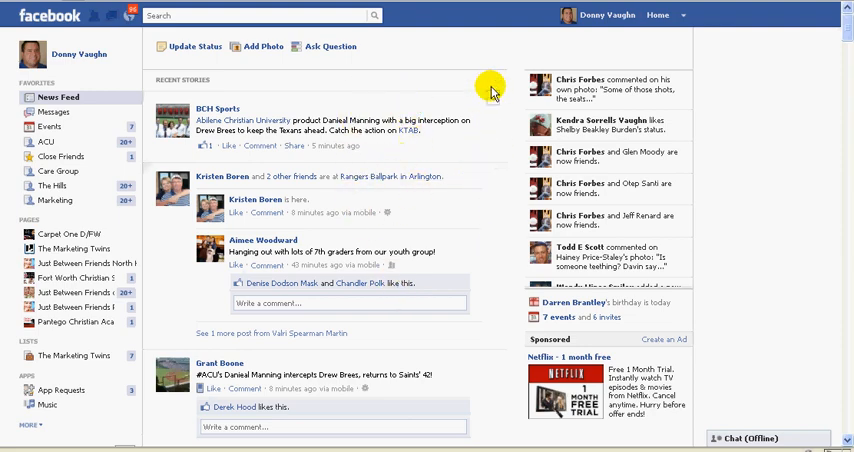
Open the chat sidebar from the Chat (Offline) bar, showing recent activity above the friends list.
scroll(down, 3)
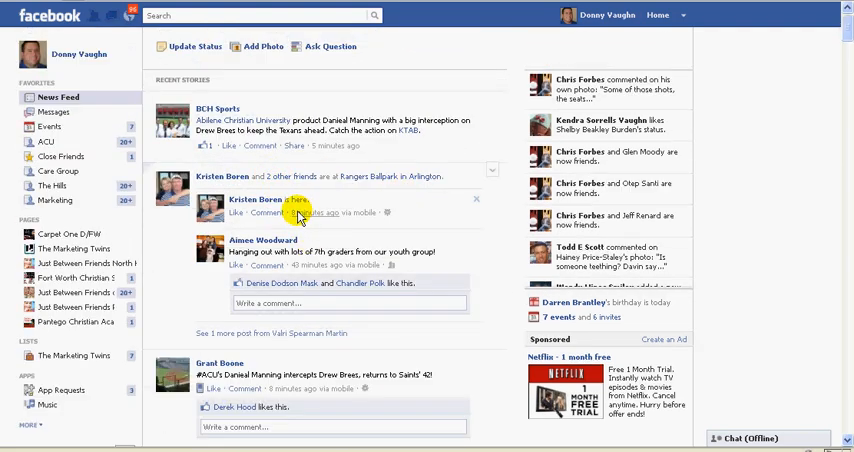
scroll(down, 3)
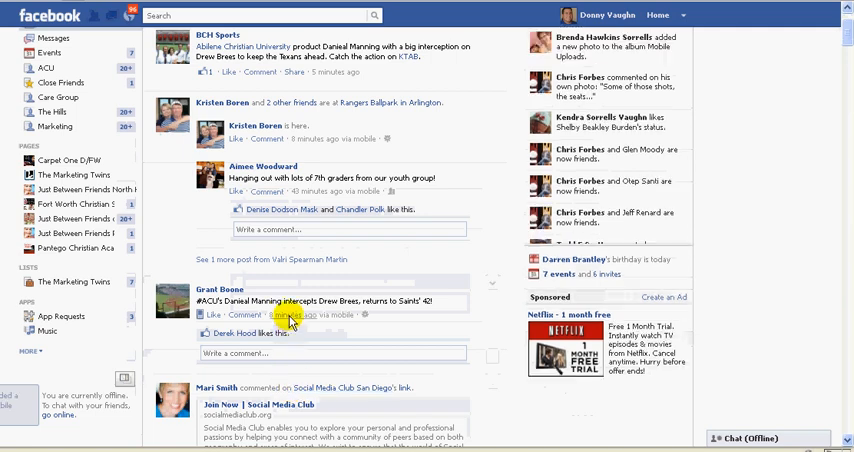
scroll(up, 3)
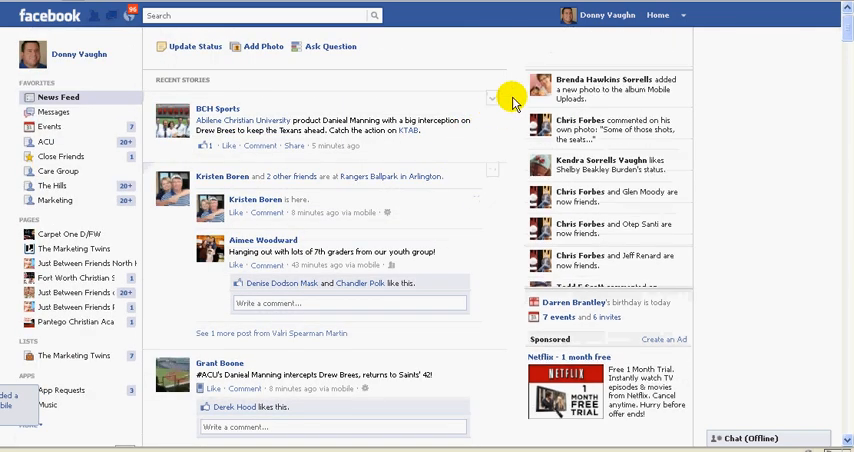
mouse_move(528, 72)
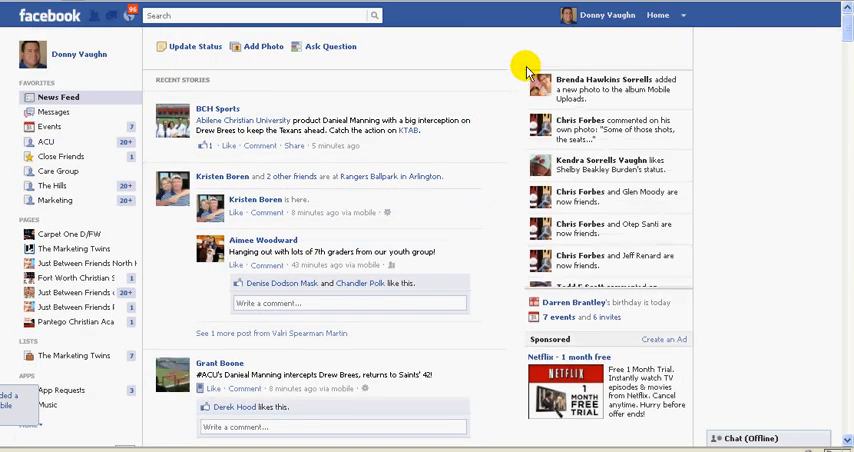
mouse_move(562, 76)
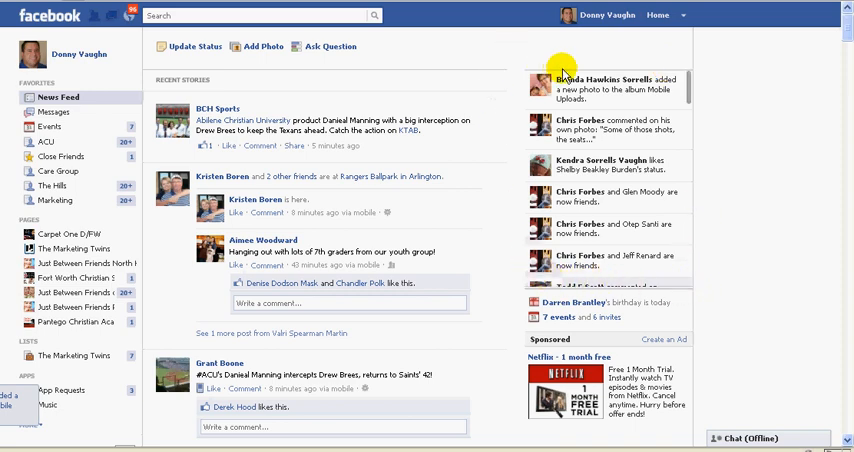
mouse_move(688, 88)
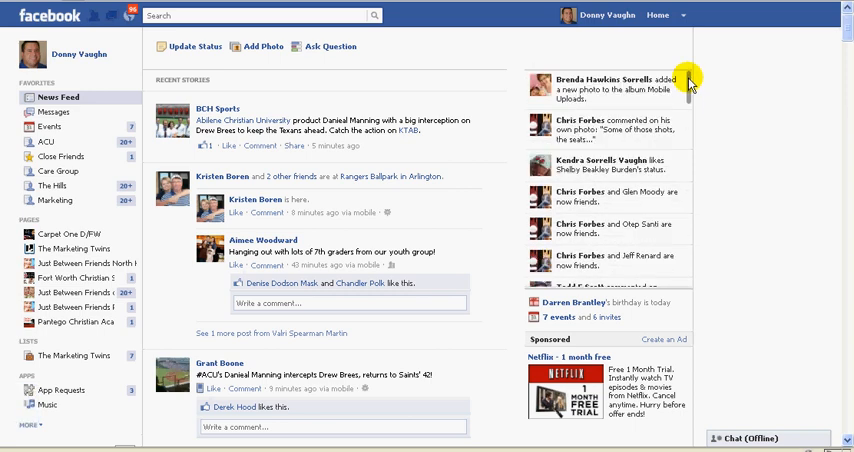
mouse_move(528, 216)
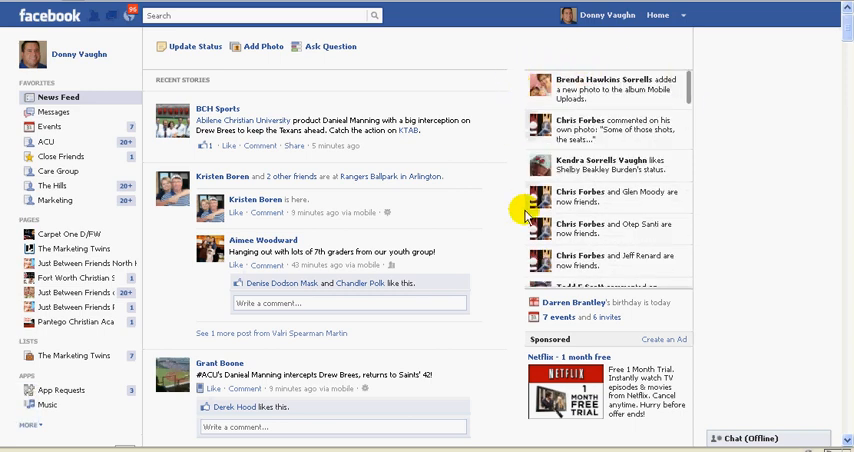
mouse_move(624, 42)
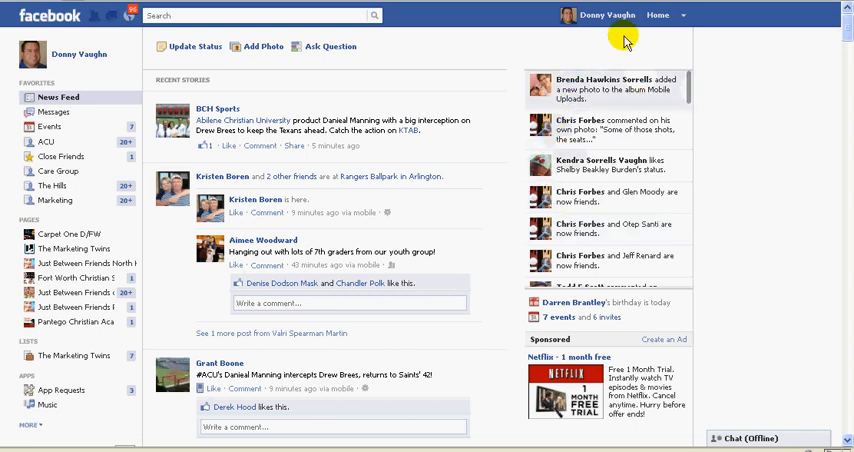
mouse_move(478, 142)
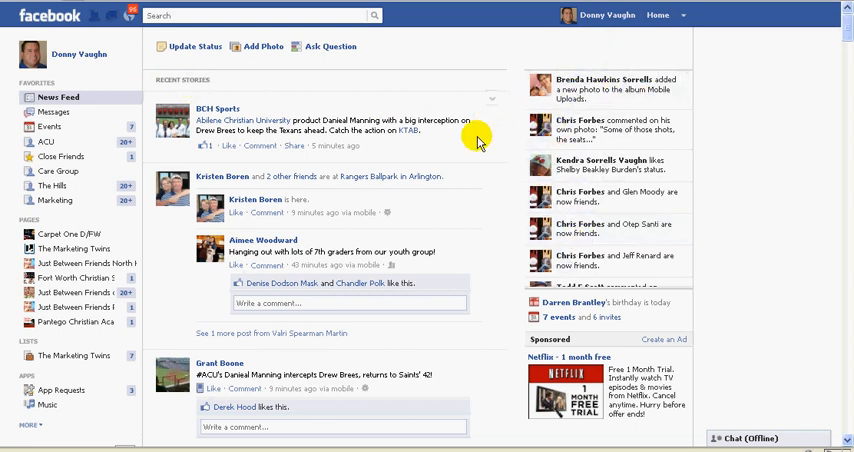
mouse_move(262, 216)
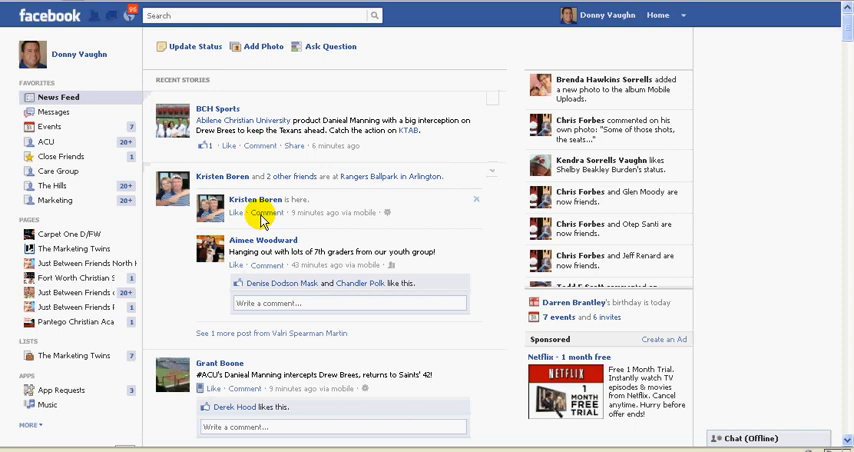
mouse_move(462, 104)
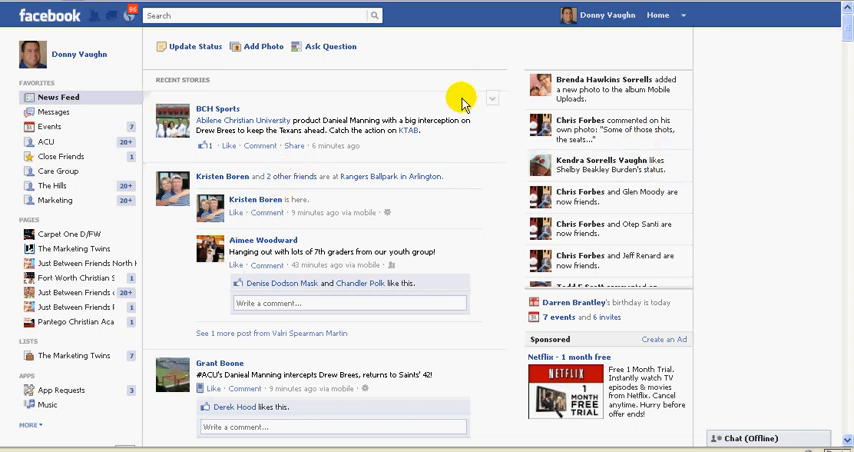
mouse_move(460, 100)
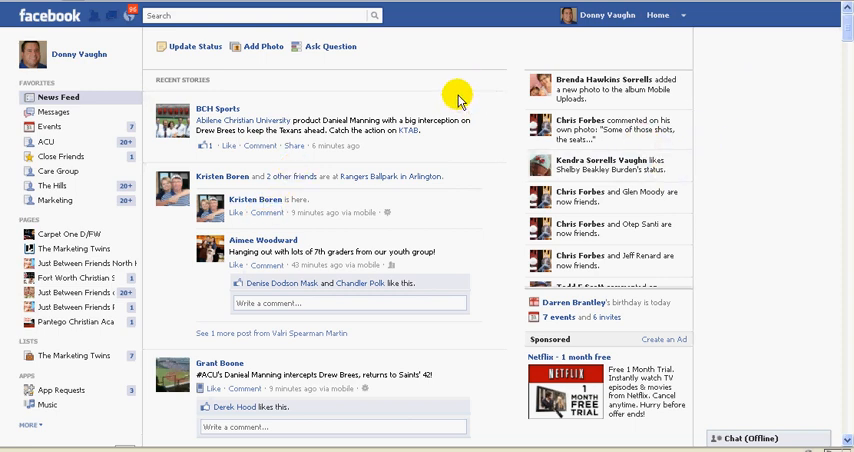
mouse_move(756, 380)
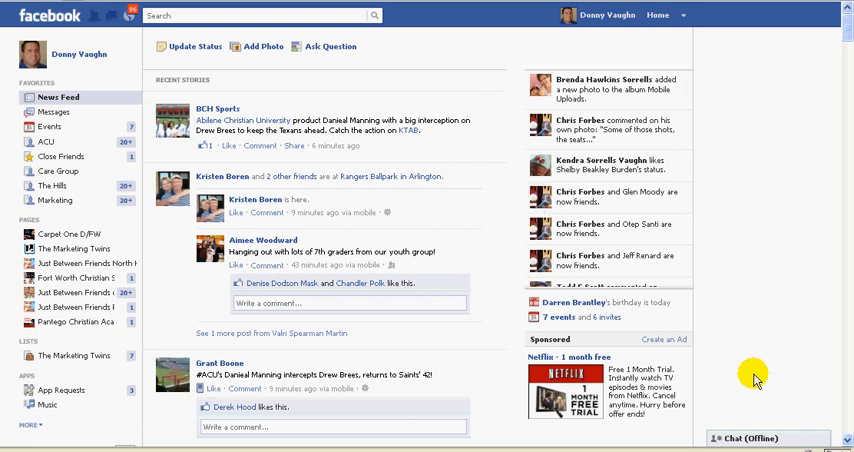
mouse_move(756, 316)
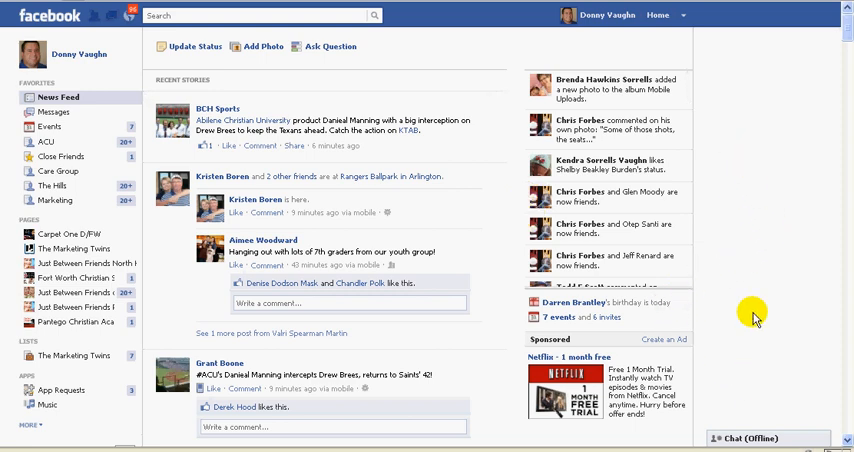
mouse_move(756, 318)
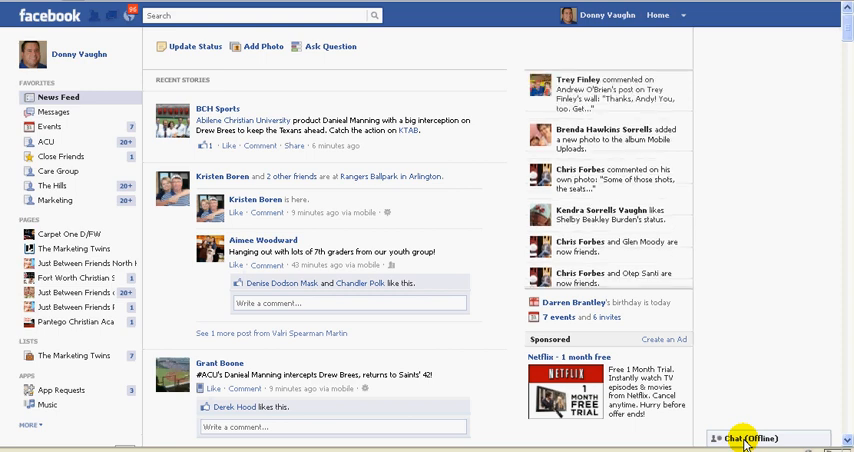
mouse_move(700, 356)
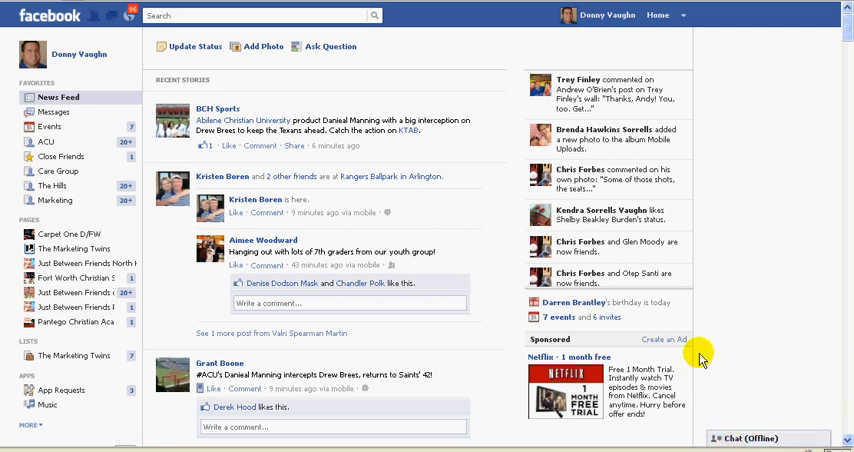
mouse_move(744, 438)
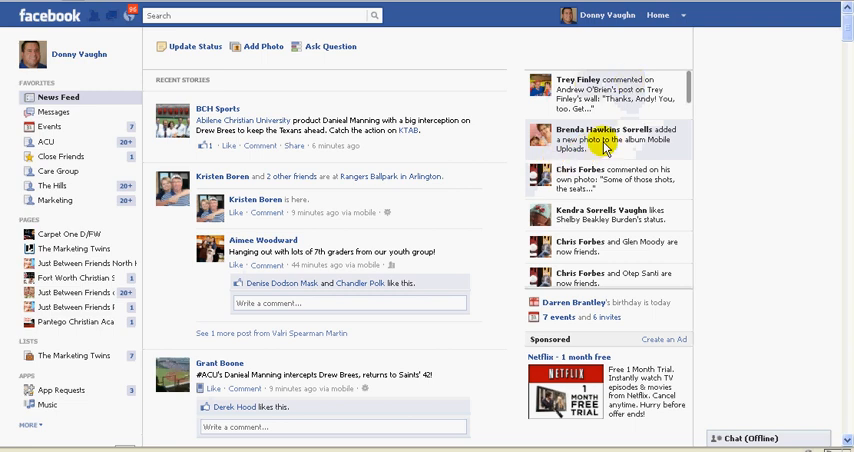
mouse_move(724, 448)
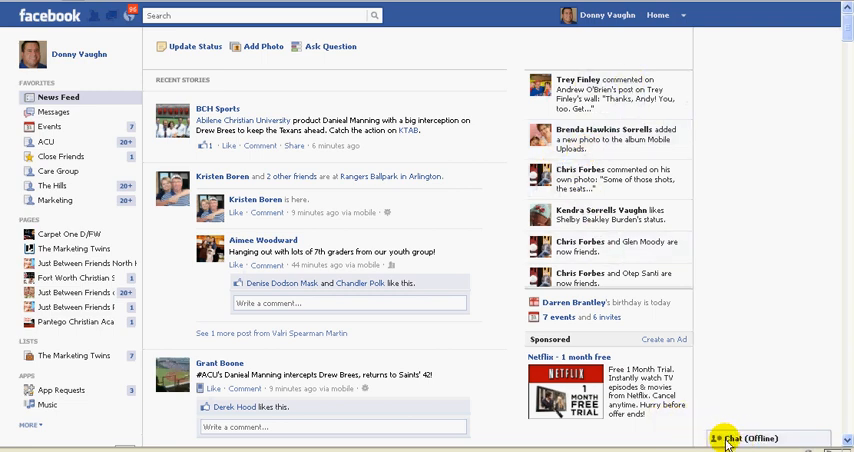
click(748, 438)
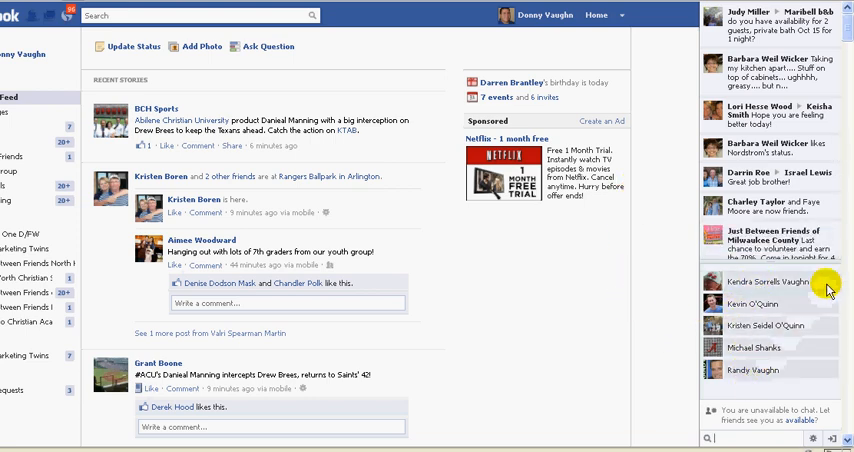
mouse_move(704, 264)
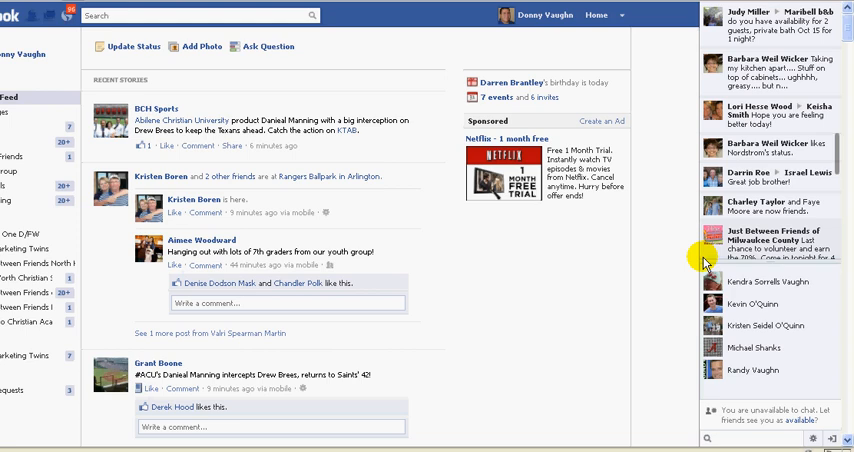
mouse_move(688, 268)
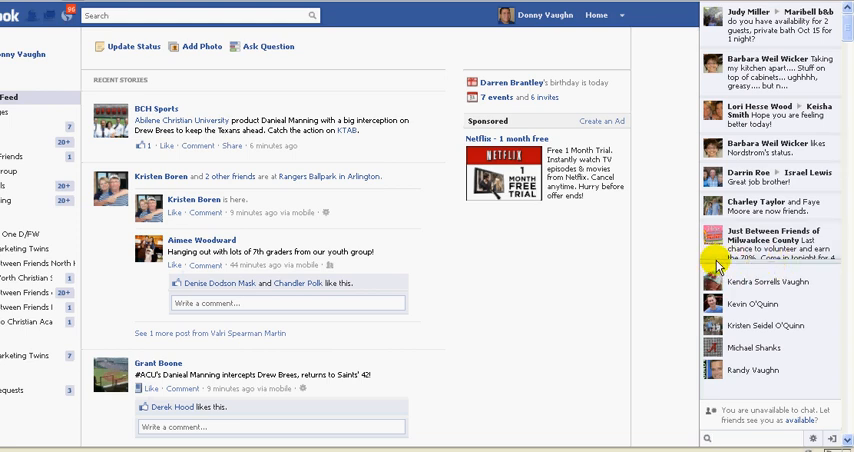
Expand the activity ticker so it fills the whole right-hand sidebar in place of the friends list.
scroll(down, 3)
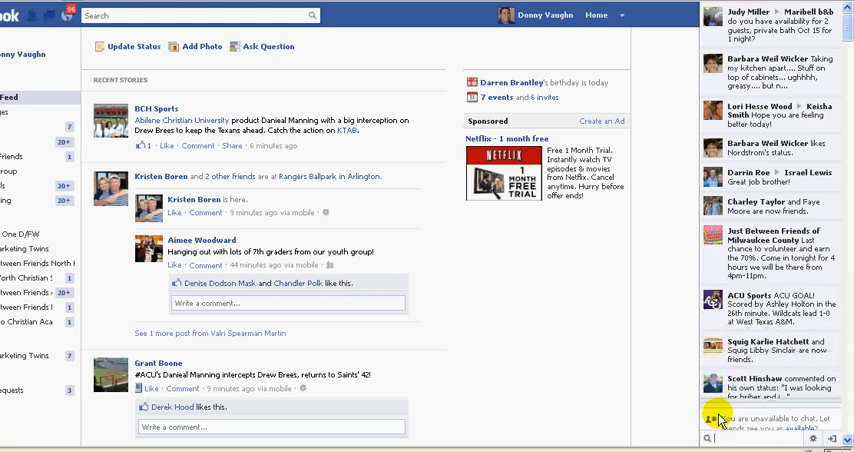
mouse_move(658, 252)
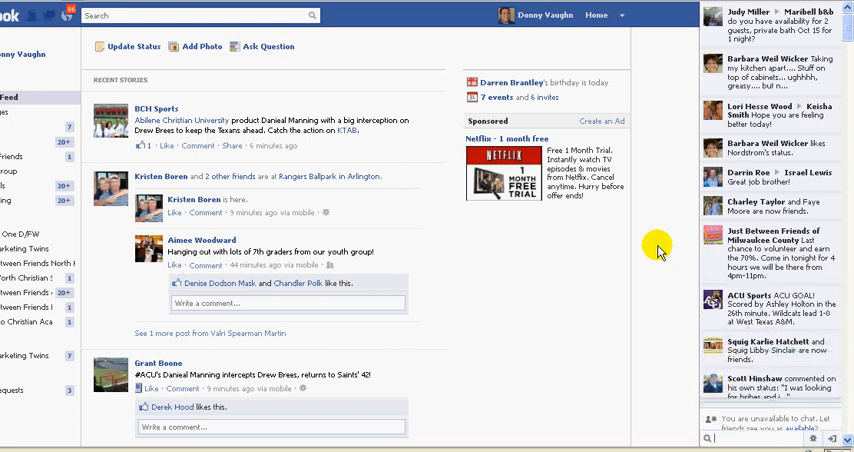
mouse_move(844, 52)
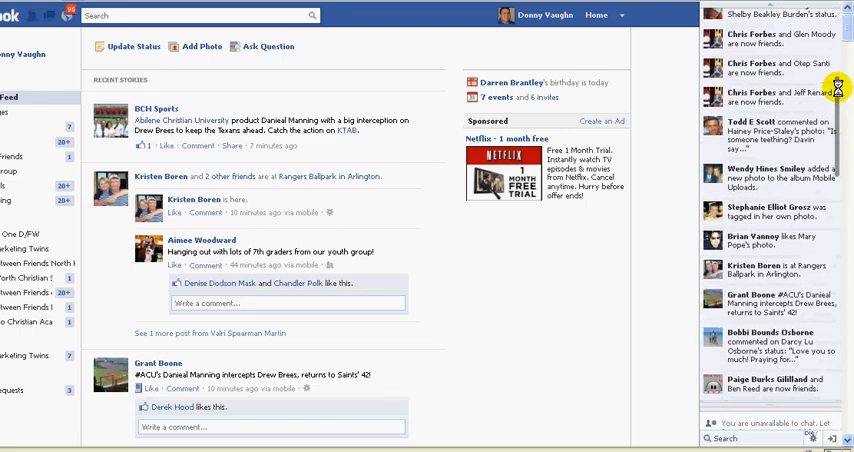
Browse the ticker and open a friend's photo story in a preview pop-up over the news feed.
scroll(up, 3)
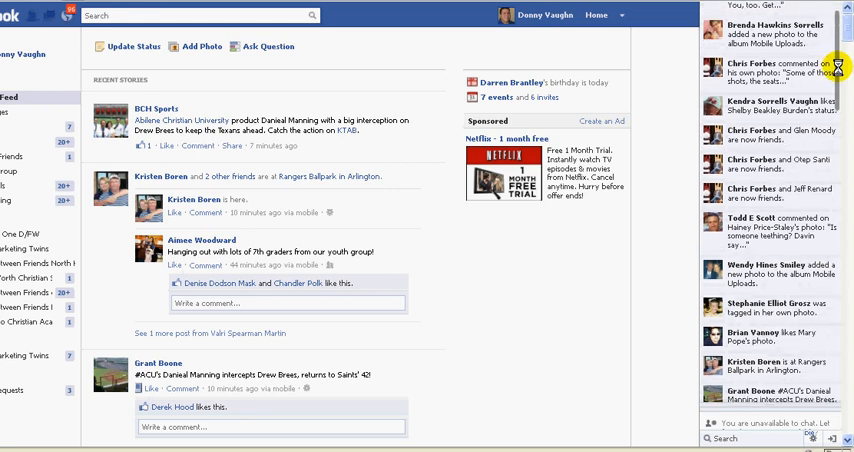
scroll(up, 3)
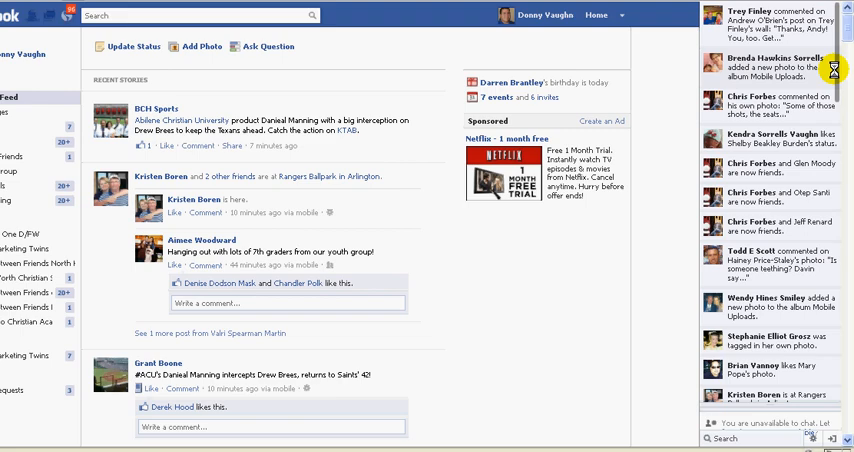
scroll(down, 3)
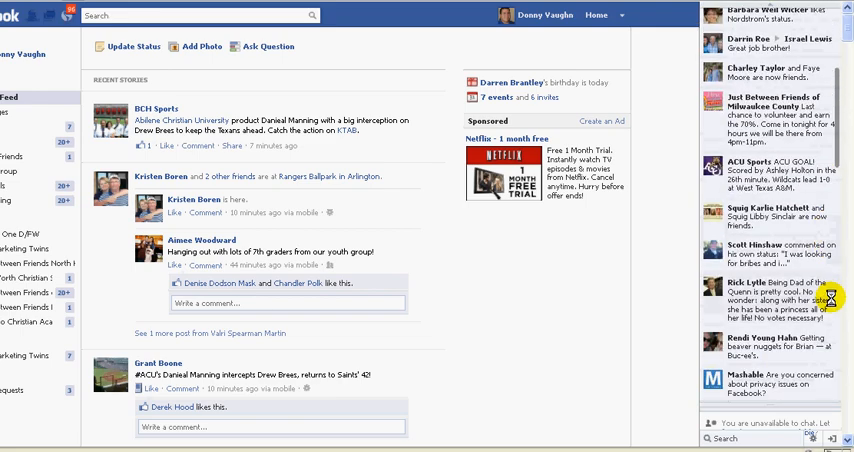
scroll(up, 3)
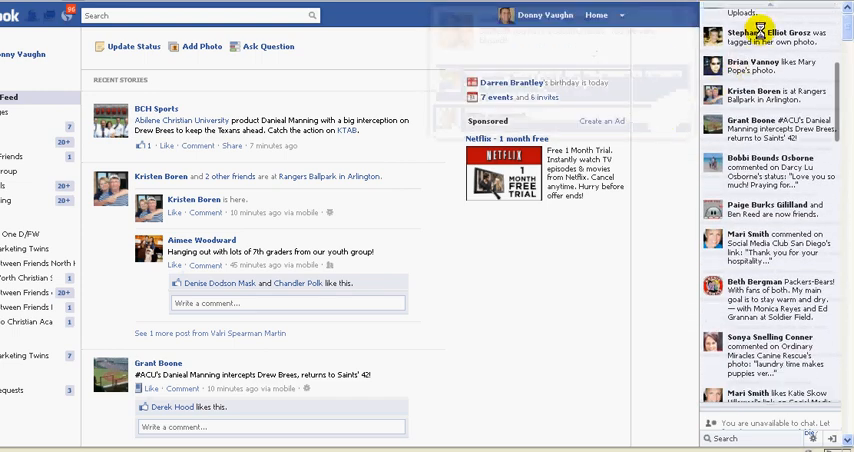
click(782, 36)
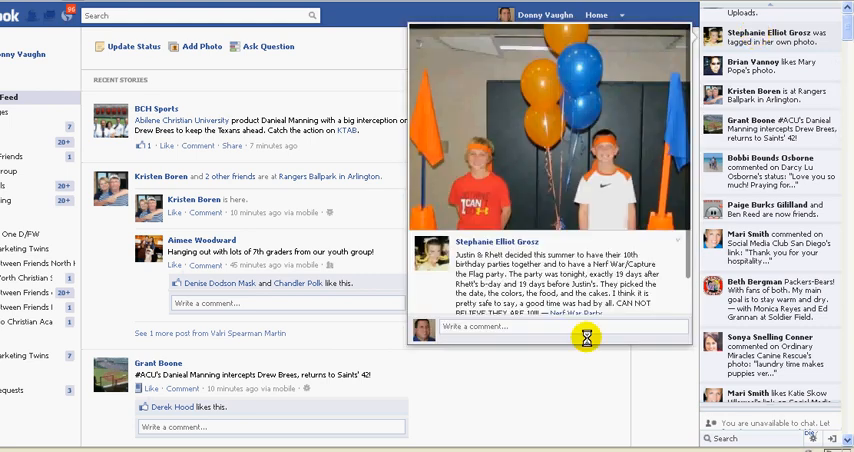